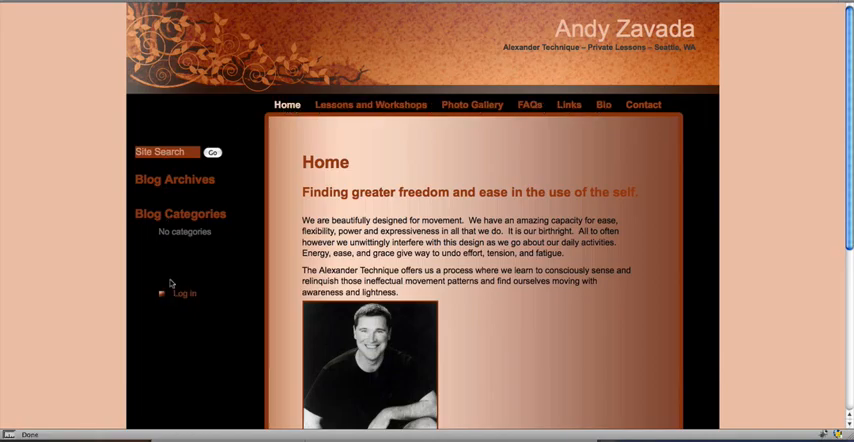
Scroll through the current page's content before moving on
scroll("down", 3)
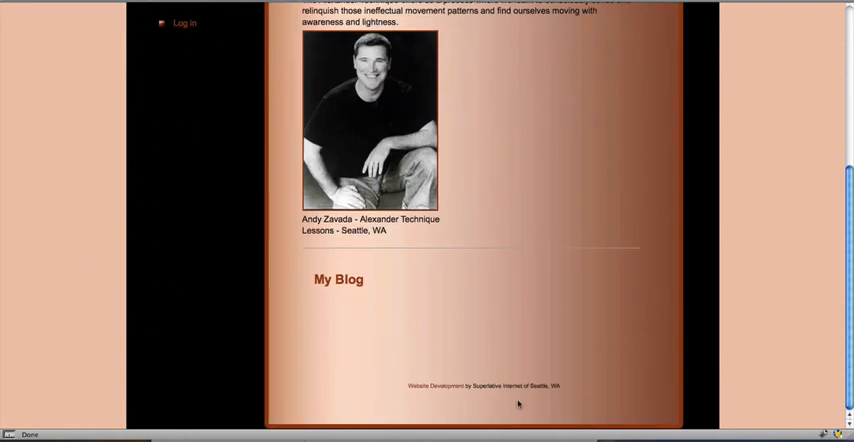
scroll("up", 3)
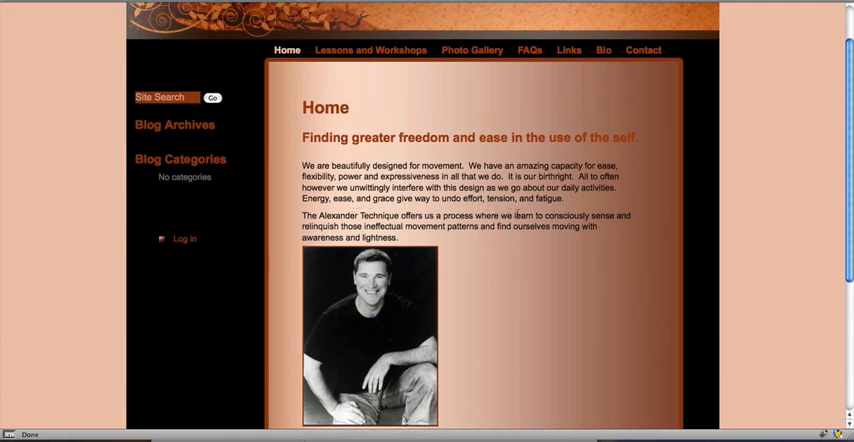
scroll("down", 3)
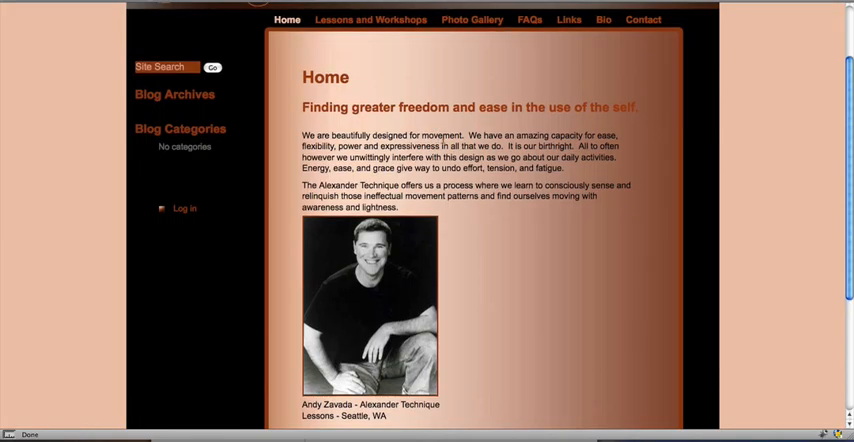
scroll("down", 3)
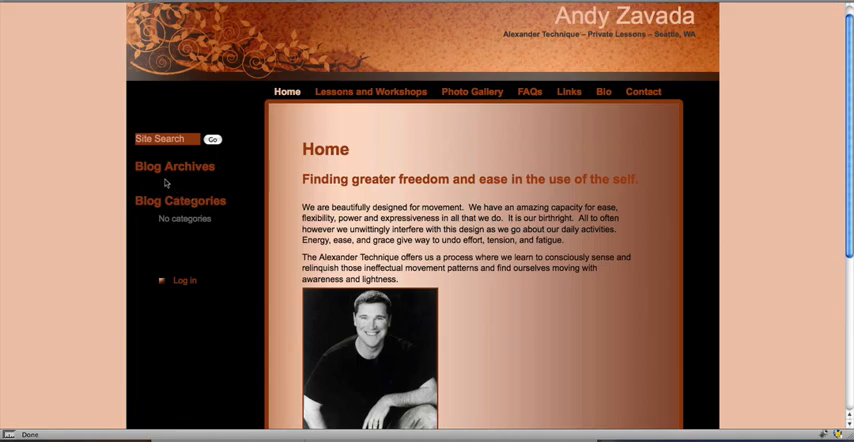
mouse_move(204, 184)
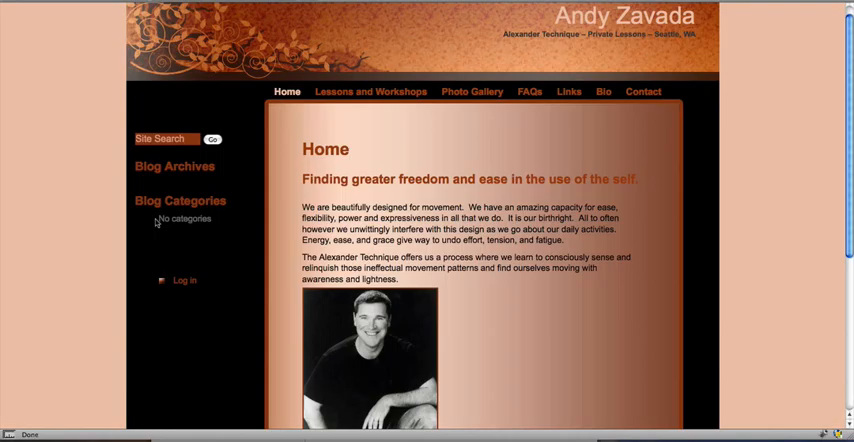
scroll("down", 3)
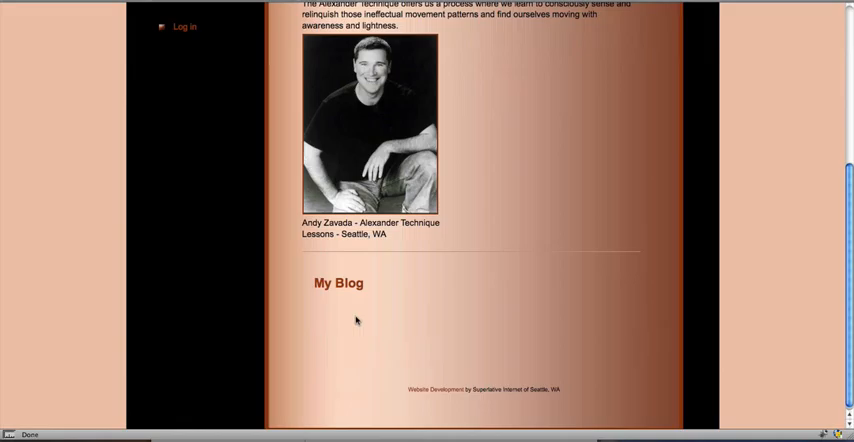
mouse_move(372, 316)
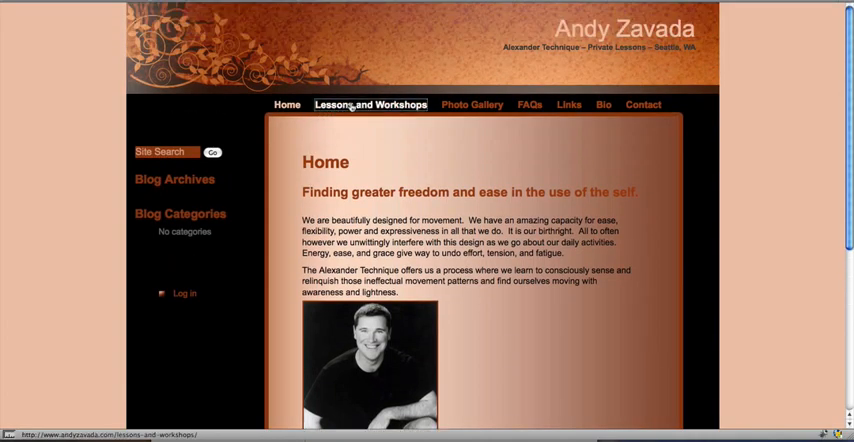
View the Lessons and Workshops page, then head to Photo Gallery from the navigation bar
left_click(370, 104)
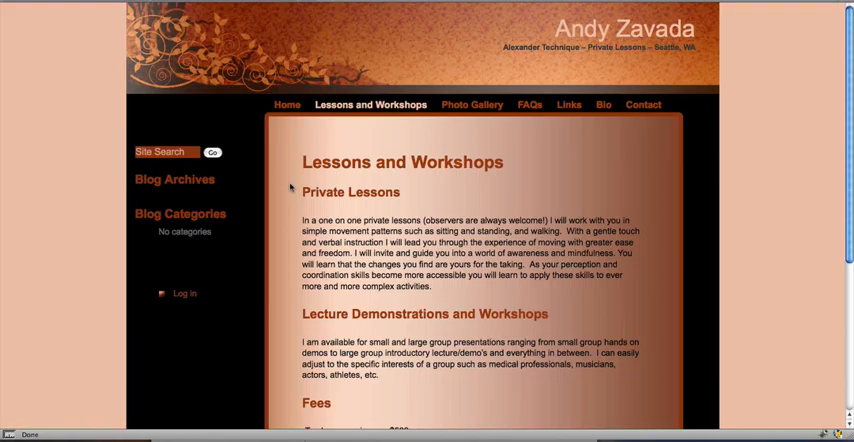
scroll("down", 3)
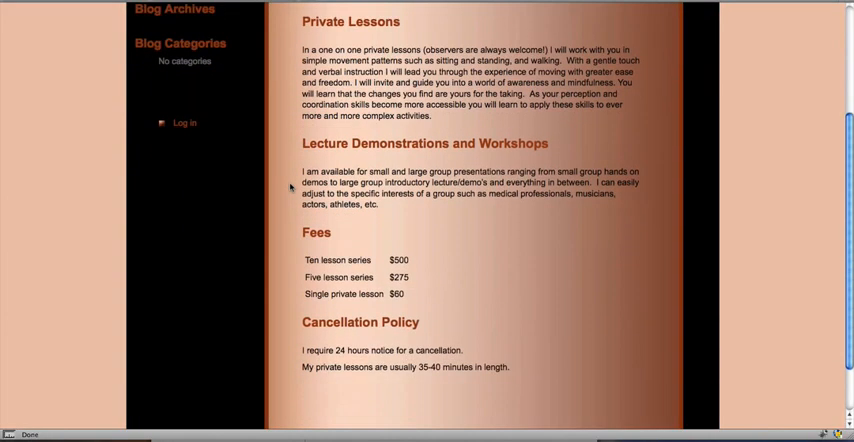
scroll("up", 3)
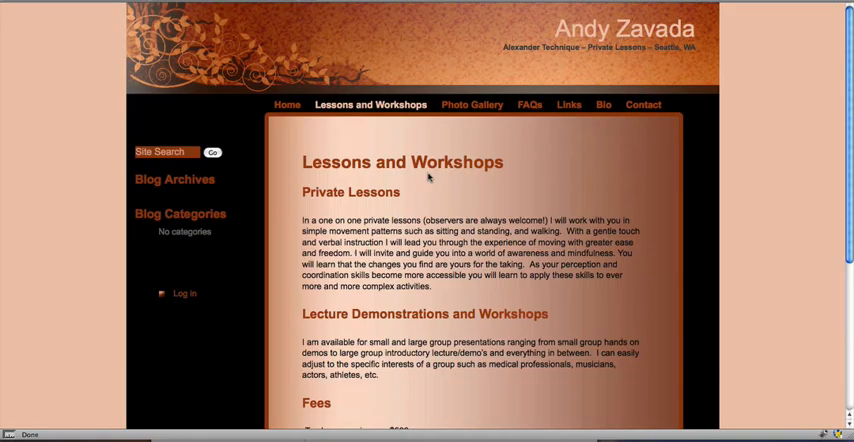
left_click(470, 104)
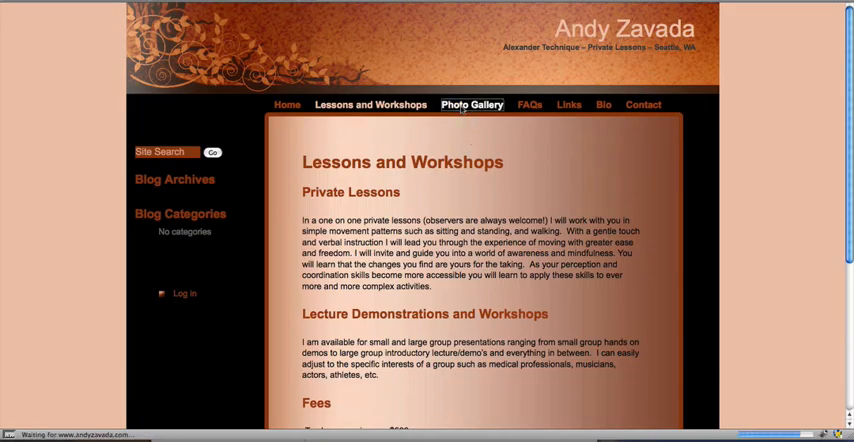
Browse the Photo Gallery's book story and slideshow, then go to the Contact page
left_click(472, 104)
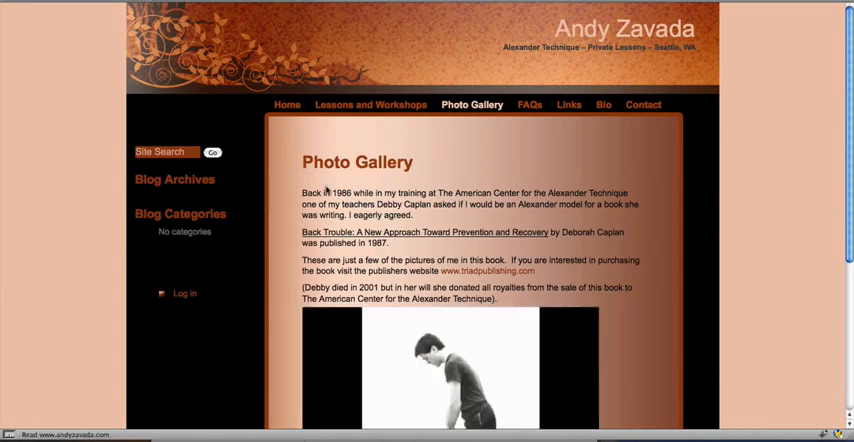
scroll("down", 3)
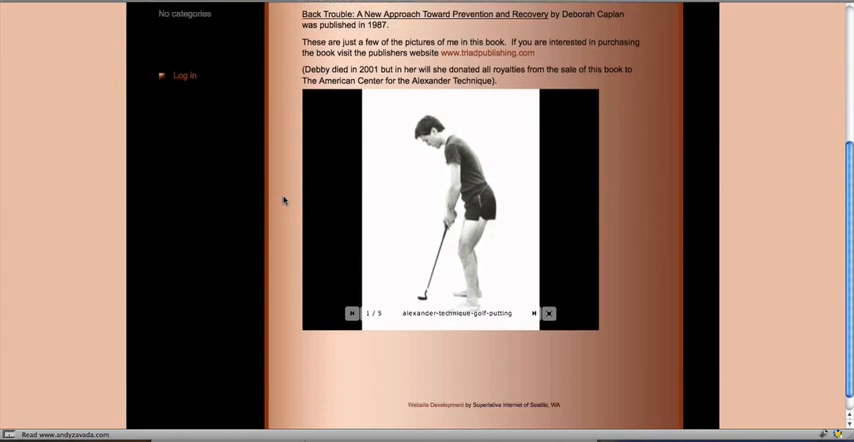
left_click(532, 312)
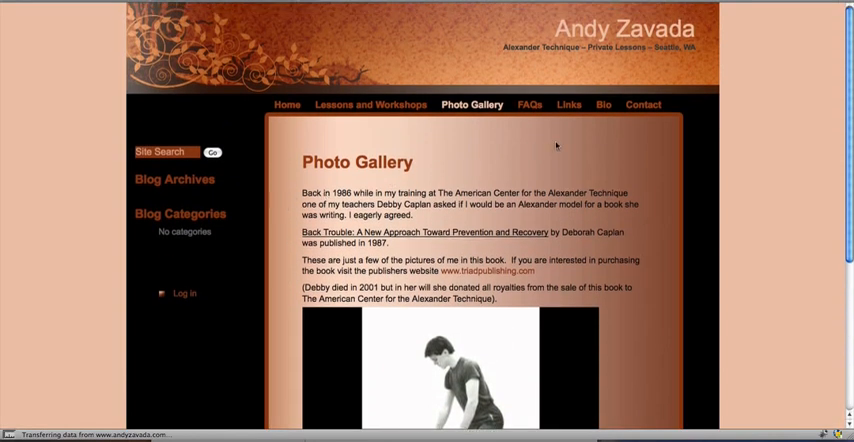
left_click(644, 104)
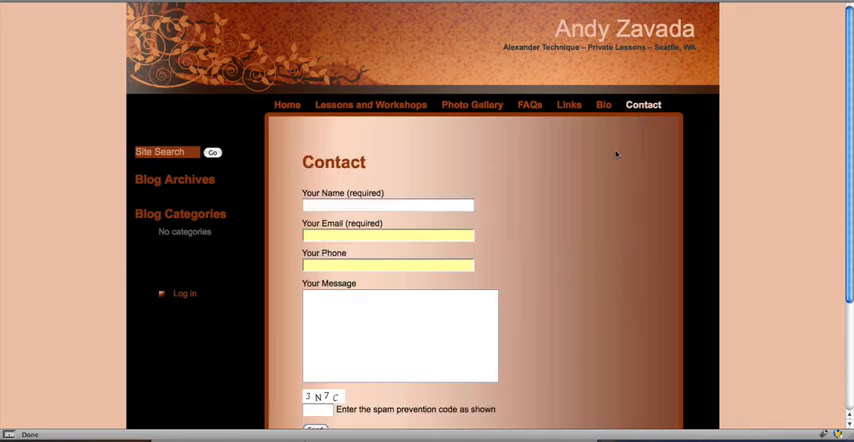
Scroll down the Contact page to reveal the full message form and send option
scroll("down", 3)
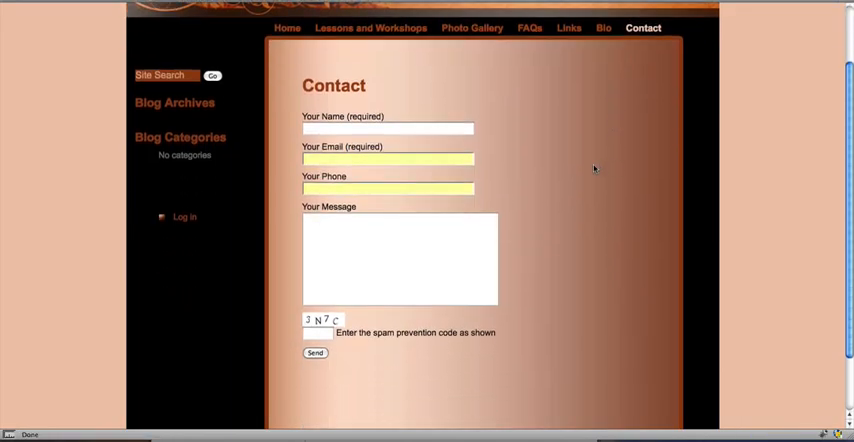
mouse_move(524, 152)
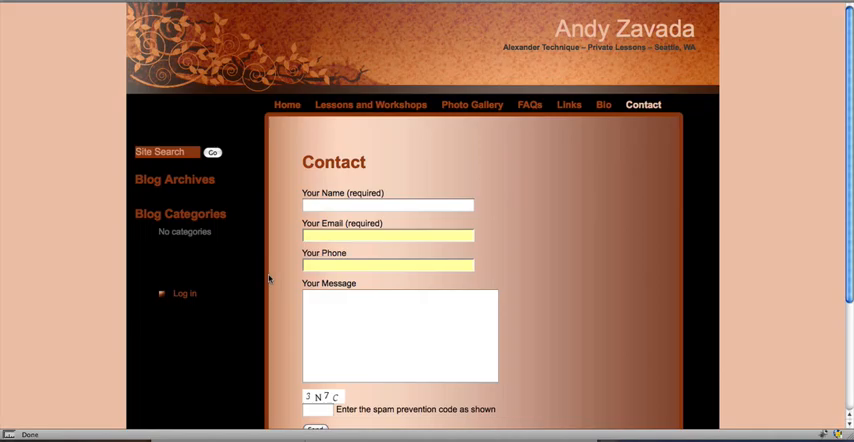
Log in as andy with Remember Me checked, reaching the Edit Pages list
left_click(184, 294)
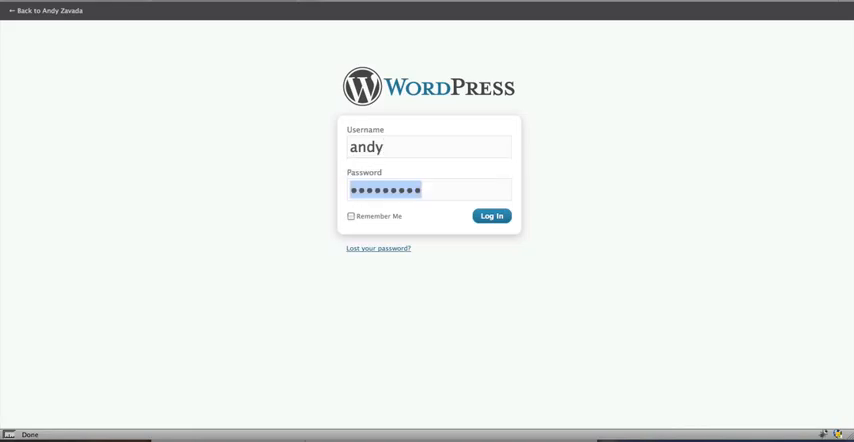
left_click(352, 216)
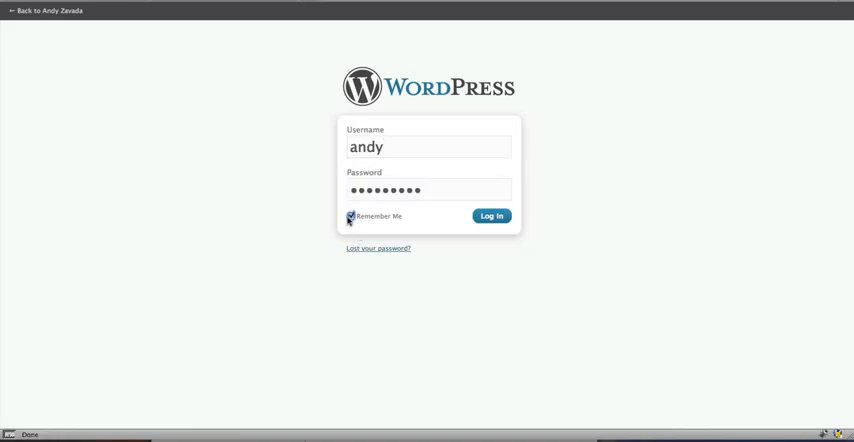
left_click(492, 216)
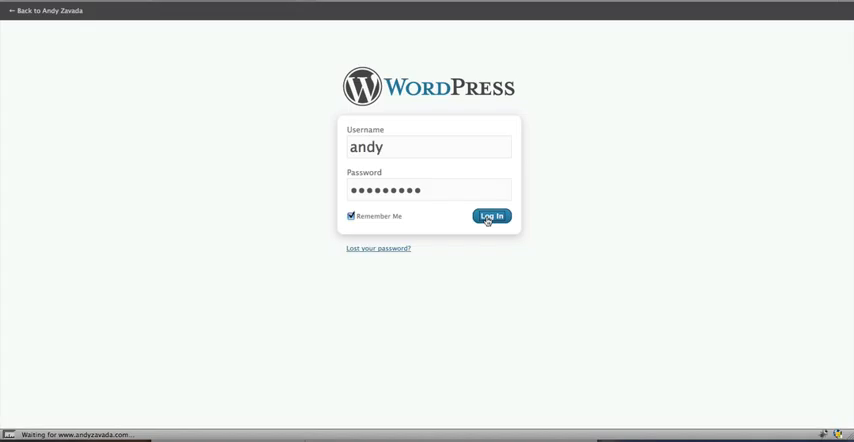
left_click(492, 216)
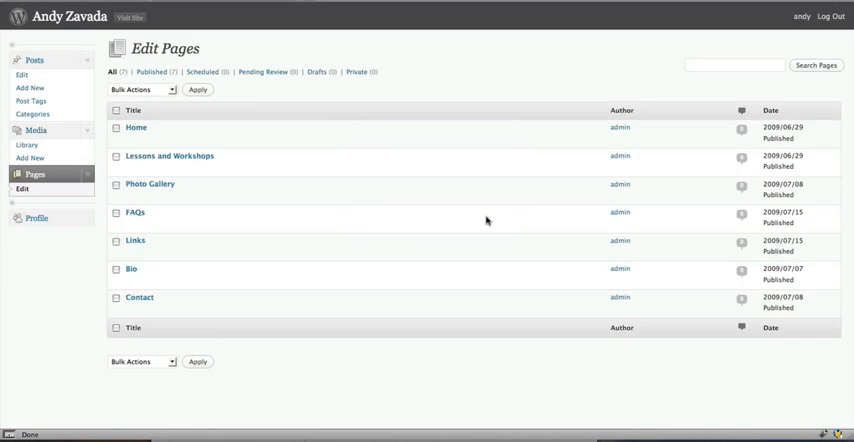